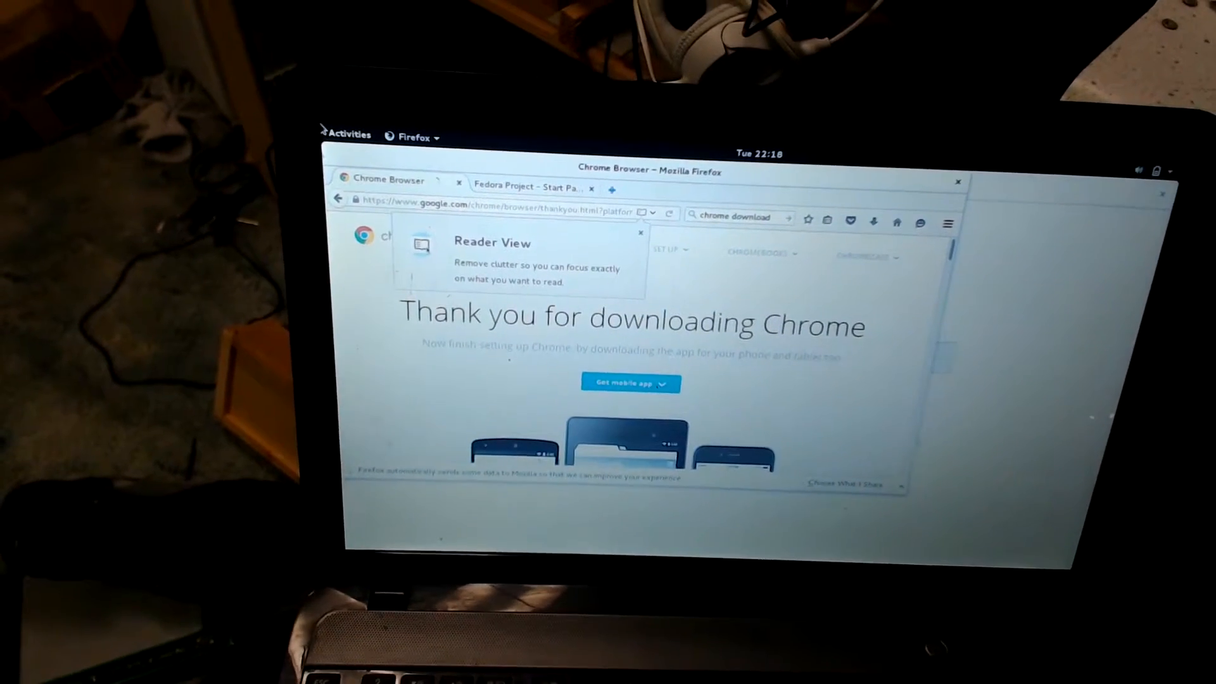
- Close Firefox on the 'Thank you for downloading Chrome' page, revealing the empty desktop
{"action": "left_click", "coordinate": [348, 134]}
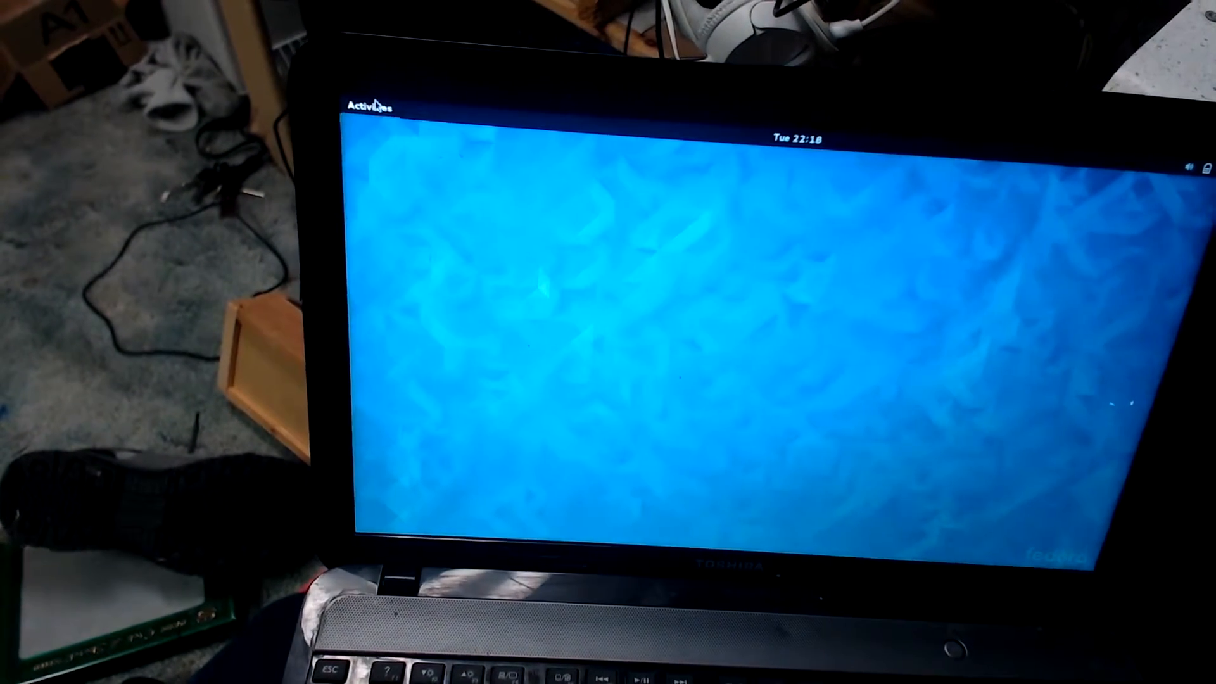
- Show the application grid listing Boxes, Firefox, LibreOffice and Software from the Activities overview
{"action": "left_click", "coordinate": [370, 107]}
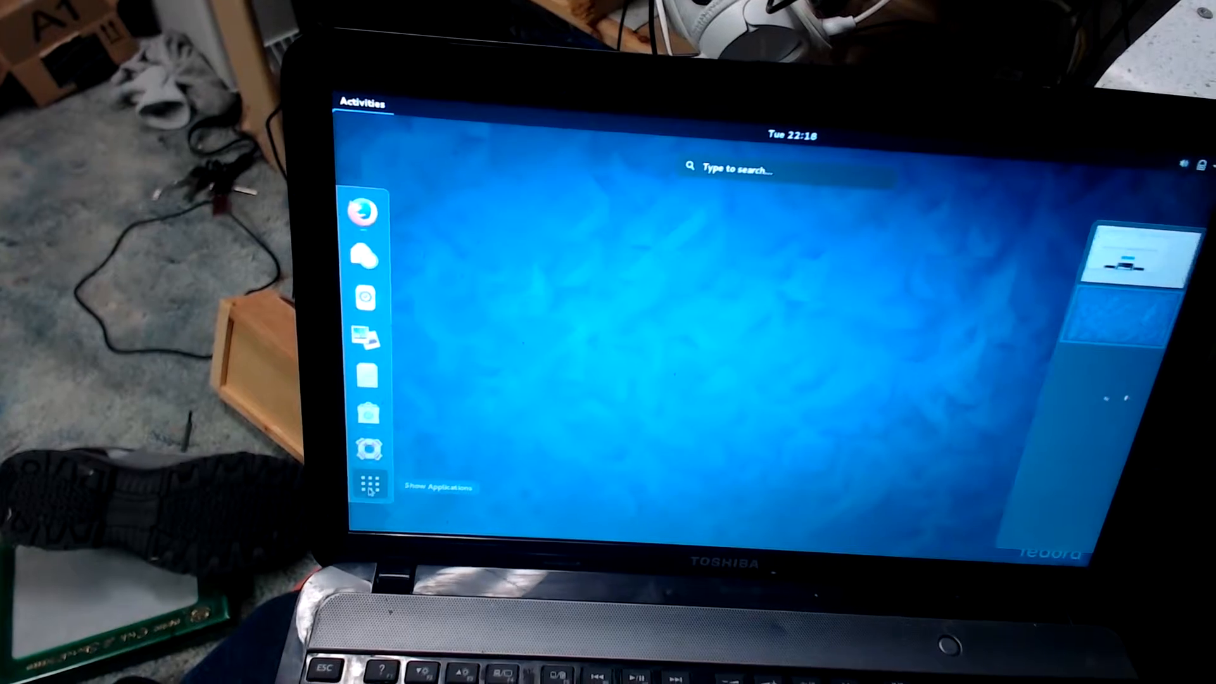
{"action": "left_click", "coordinate": [370, 483]}
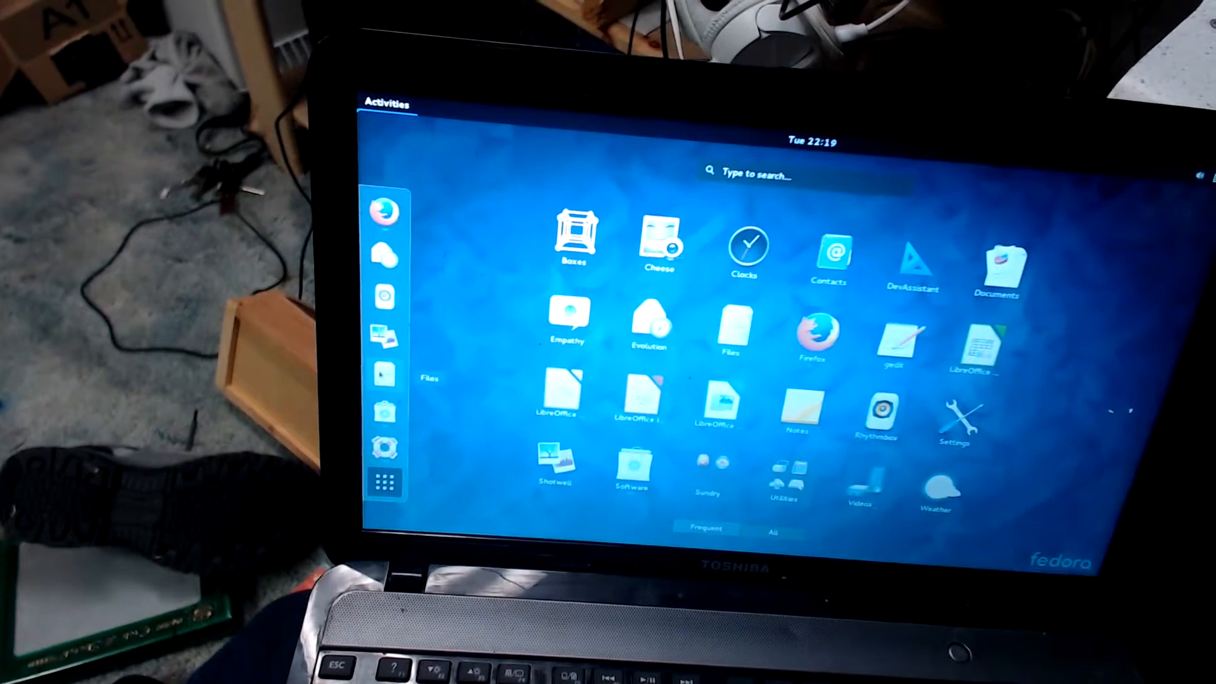
- Launch Files to view the Home folder's Desktop, Documents, Downloads and Music, then reopen Activities
{"action": "left_click", "coordinate": [731, 325]}
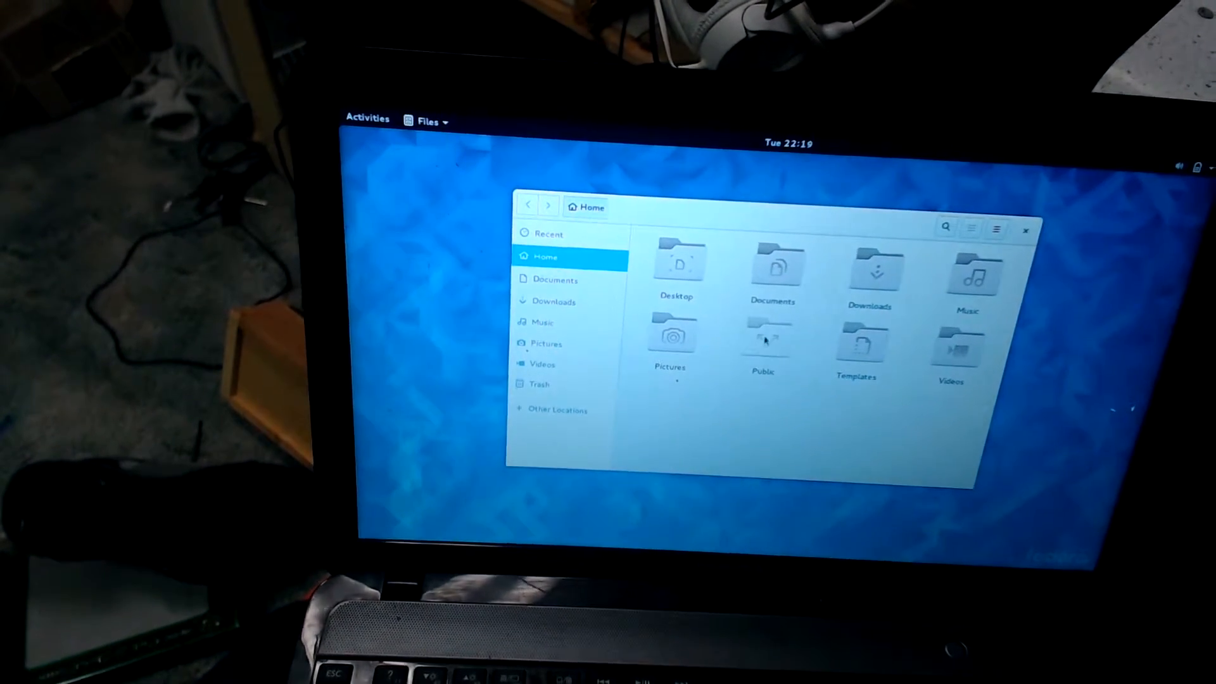
{"action": "left_click", "coordinate": [368, 117]}
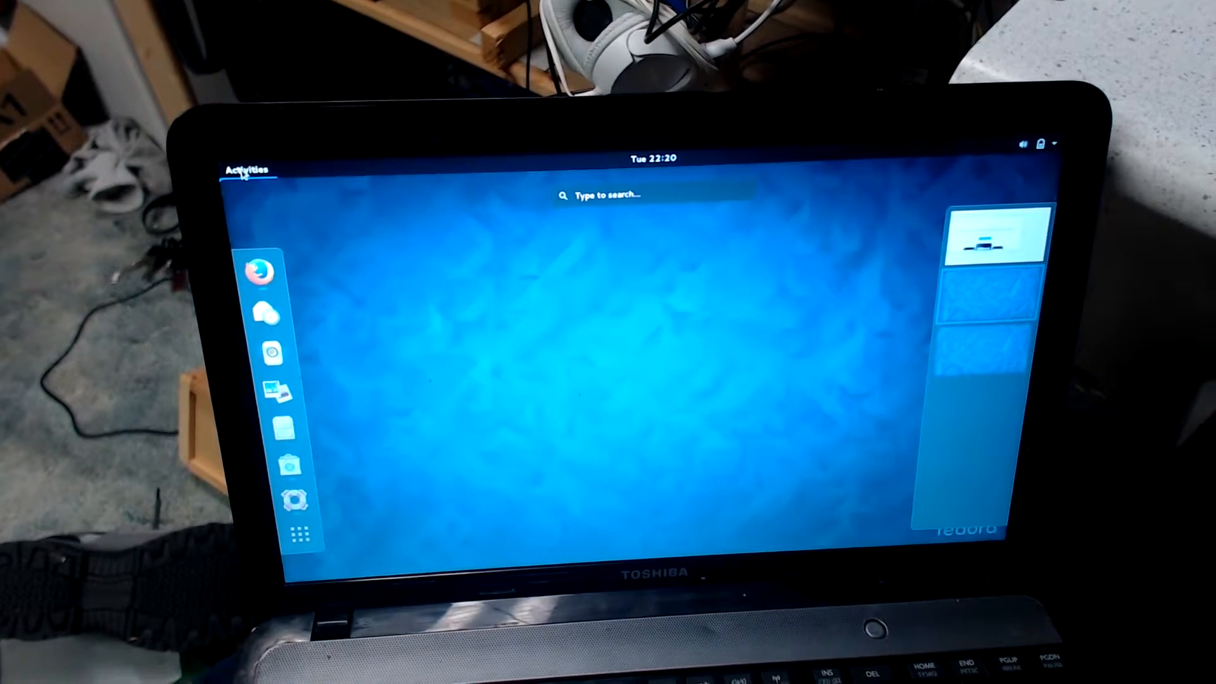